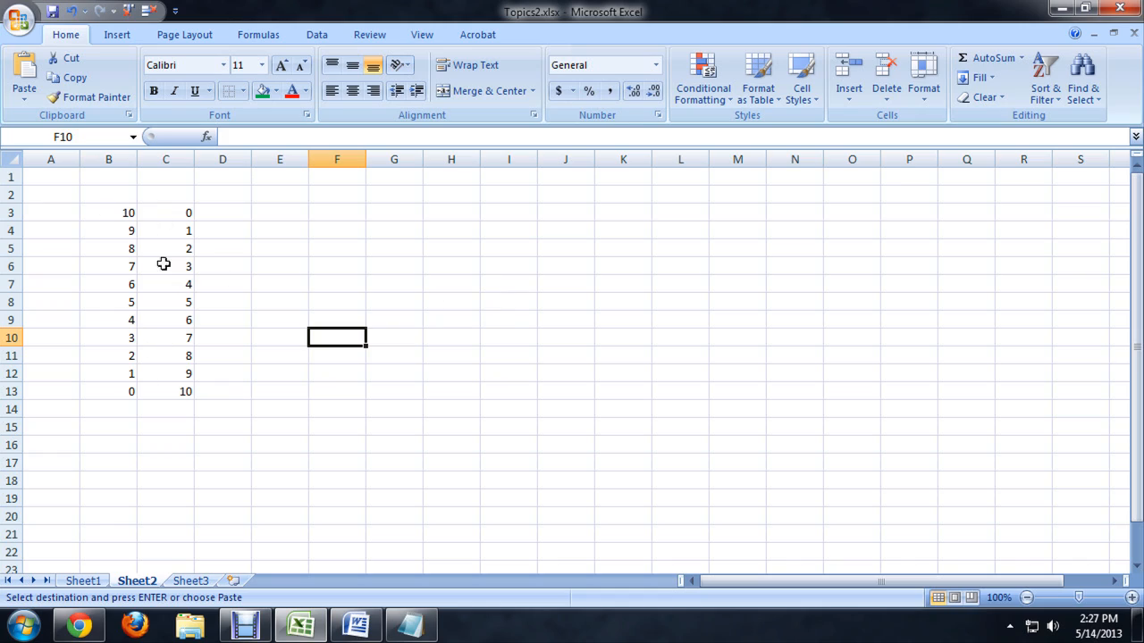
pyautogui.moveTo(169, 202)
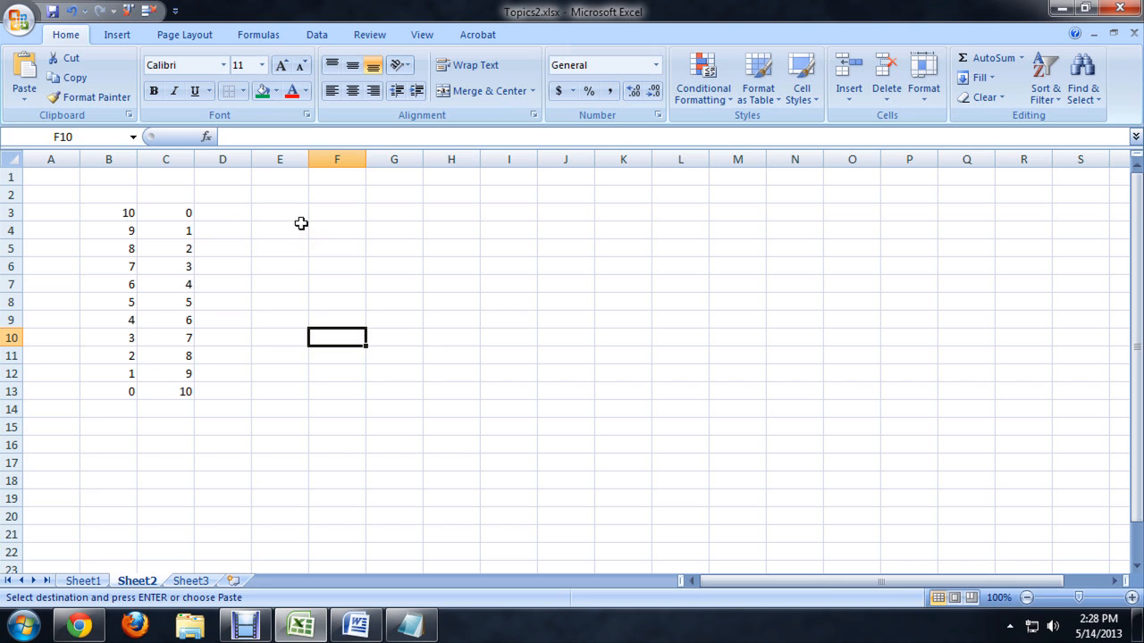
# Step: Enter =B3^C3 in cell E3 so it returns 1
pyautogui.click(278, 213)
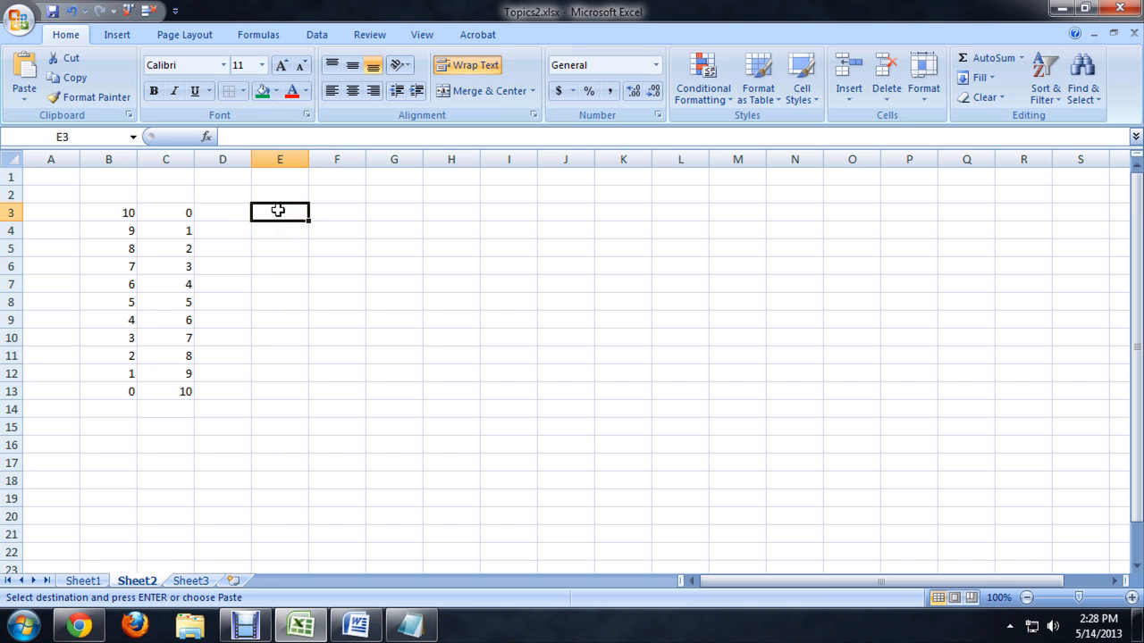
pyautogui.write('=')
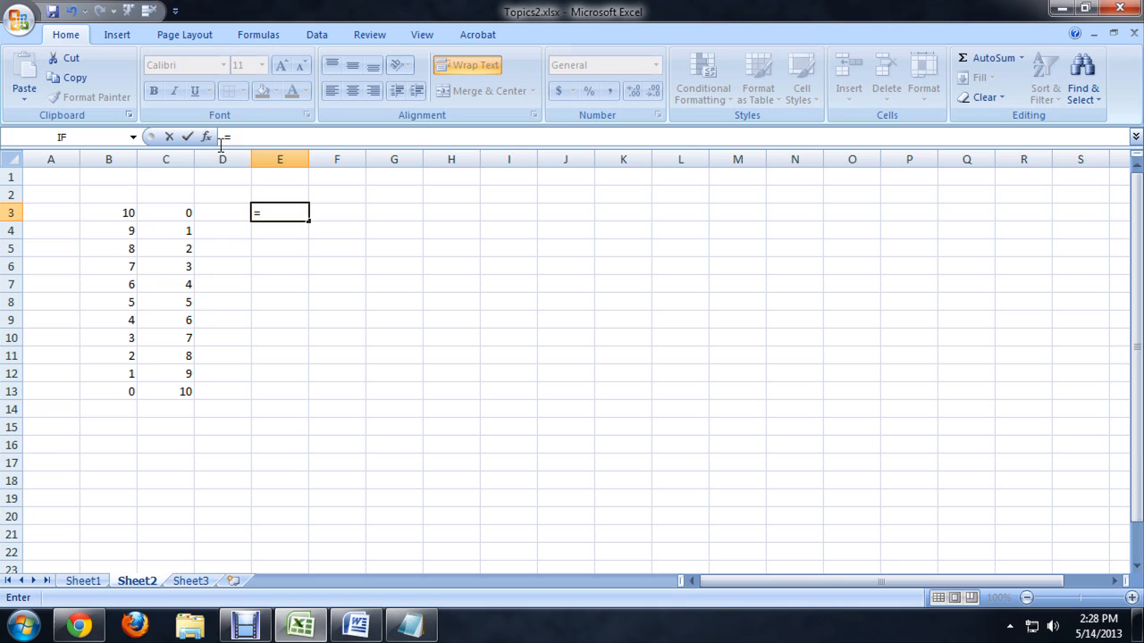
pyautogui.click(108, 212)
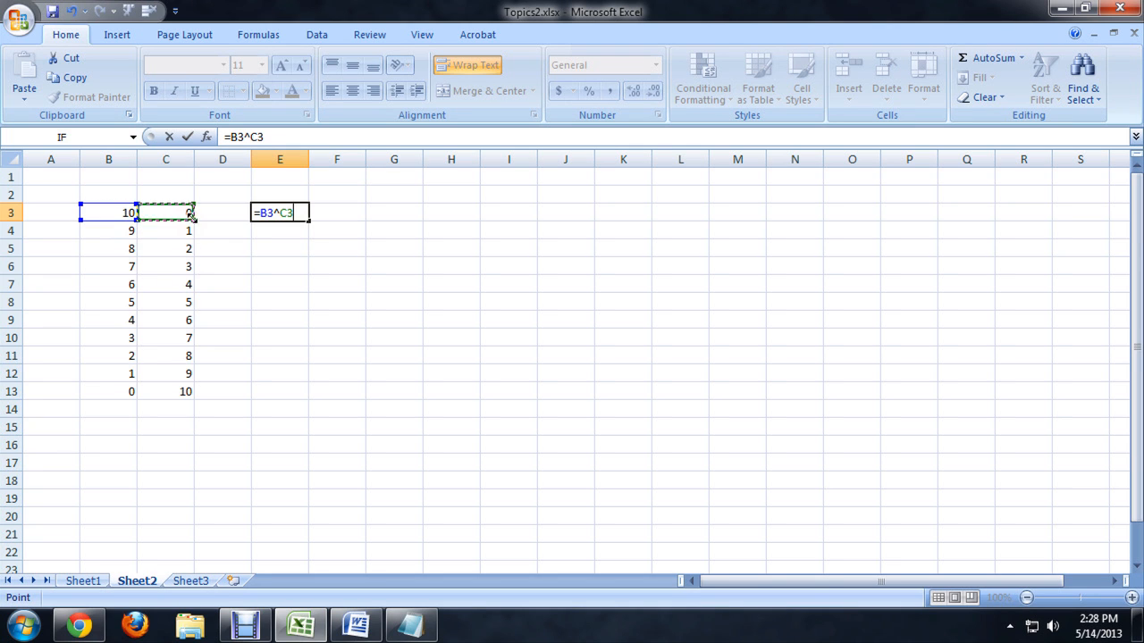
pyautogui.press('Enter')
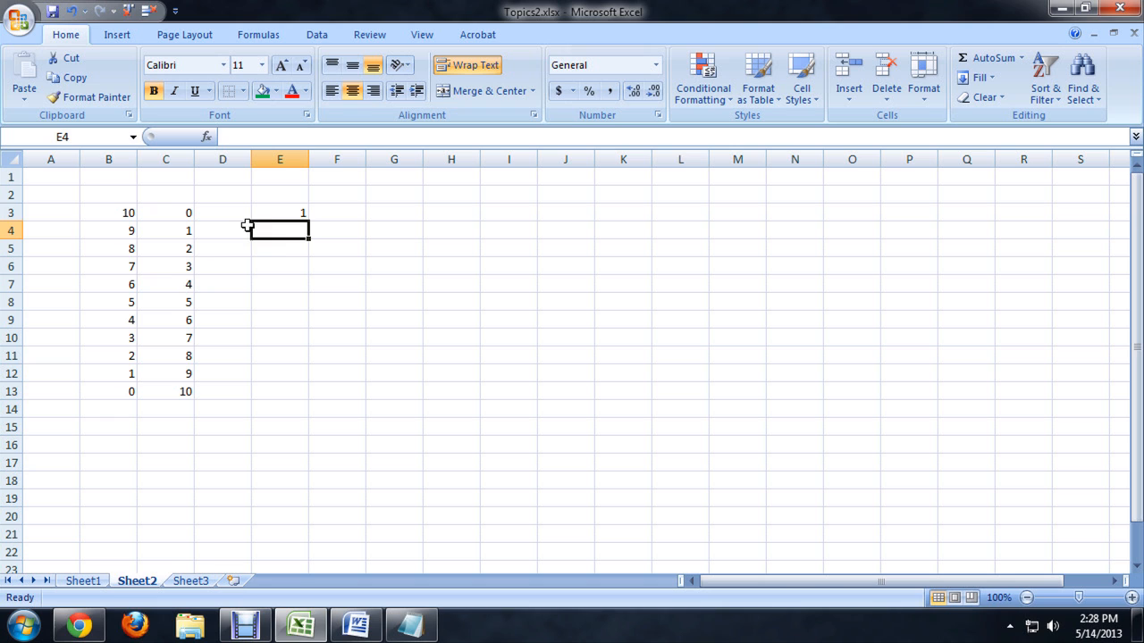
# Step: Fill the power formula from E3 down through E13, giving results from 1 through 4096 to 0
pyautogui.click(278, 213)
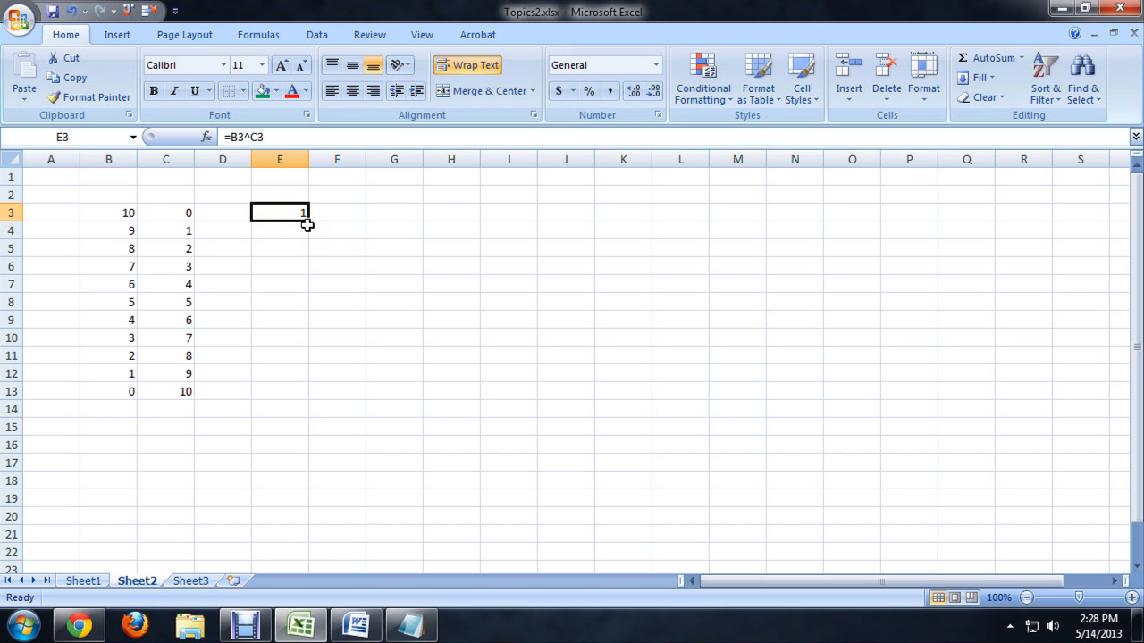
pyautogui.moveTo(307, 221); pyautogui.dragTo(311, 361)
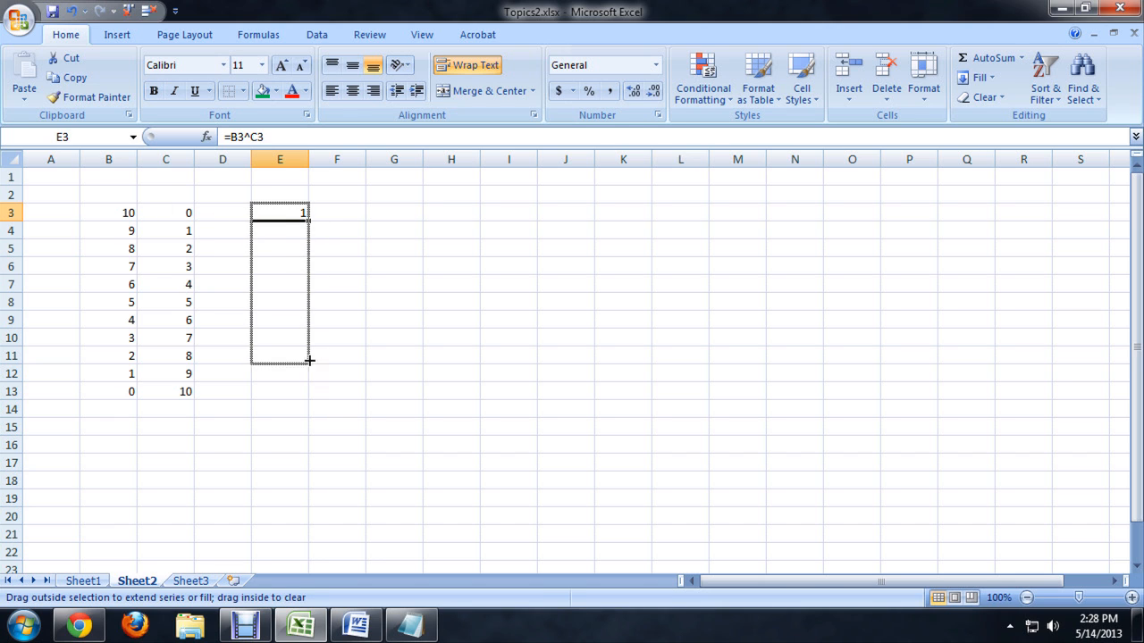
pyautogui.moveTo(307, 361); pyautogui.dragTo(311, 400)
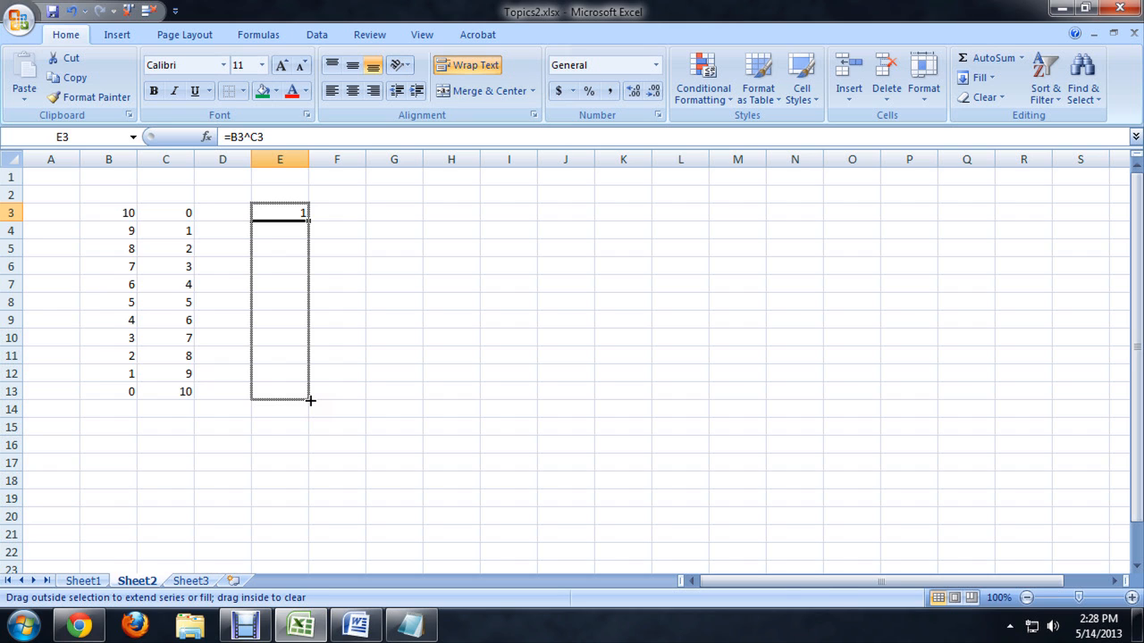
pyautogui.moveTo(311, 218); pyautogui.dragTo(311, 399)
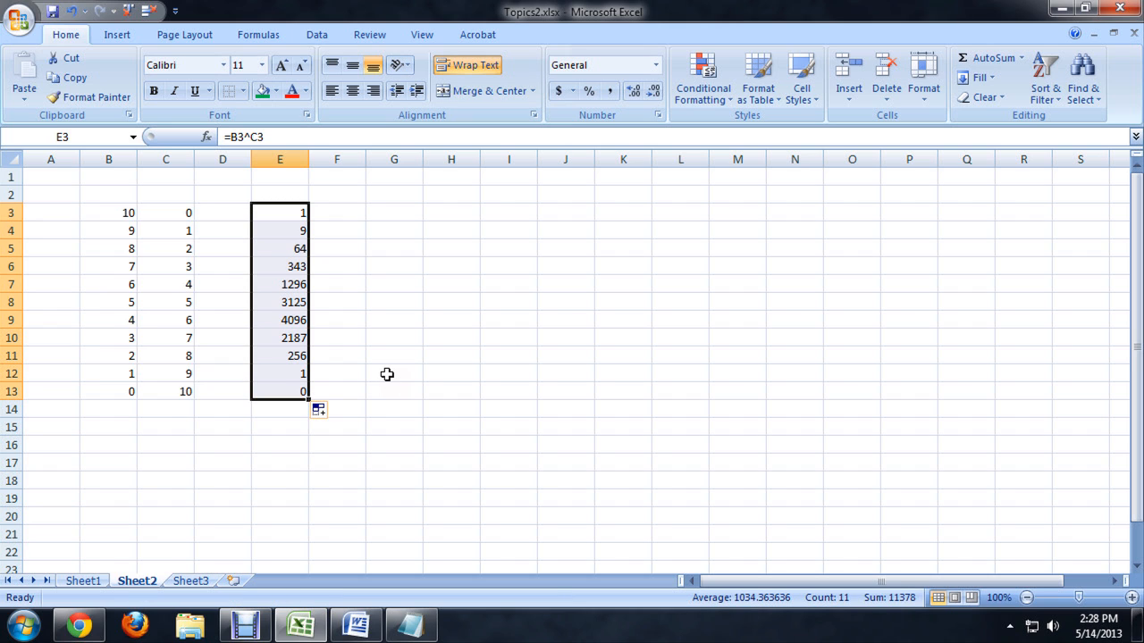